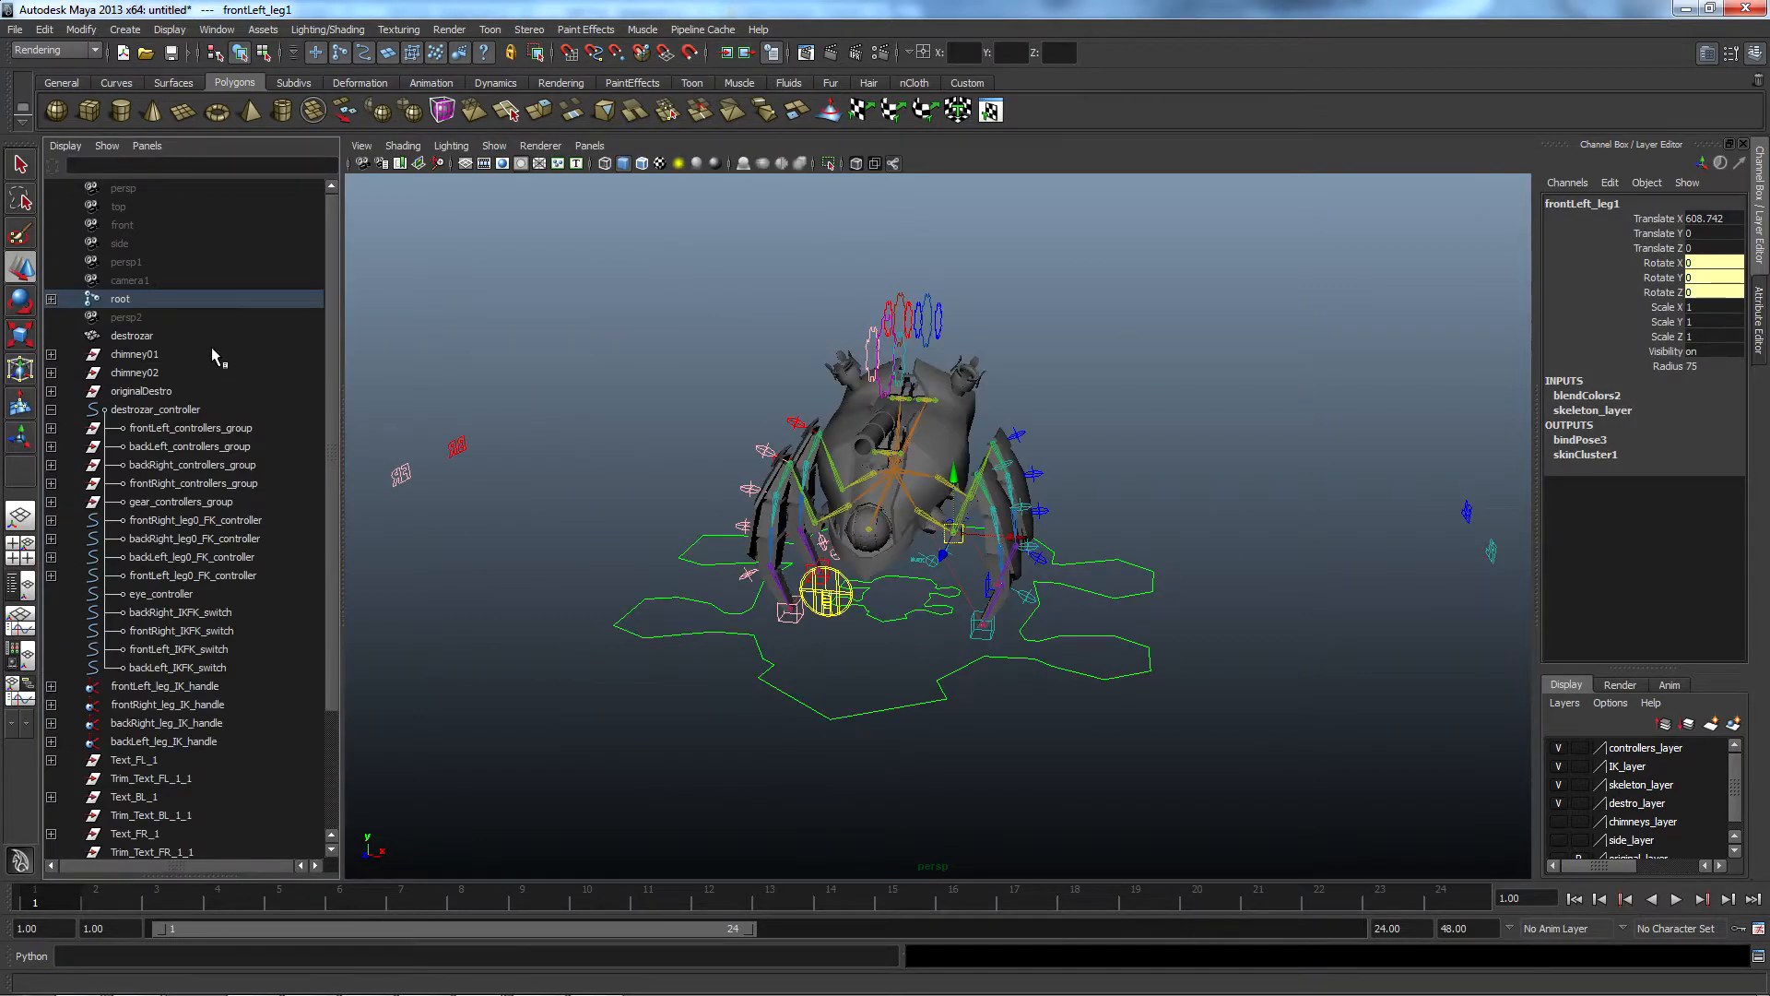
# Expand the root joint to reveal frontLeft_leg0 and its IK and FK chains
pyautogui.click(50, 299)
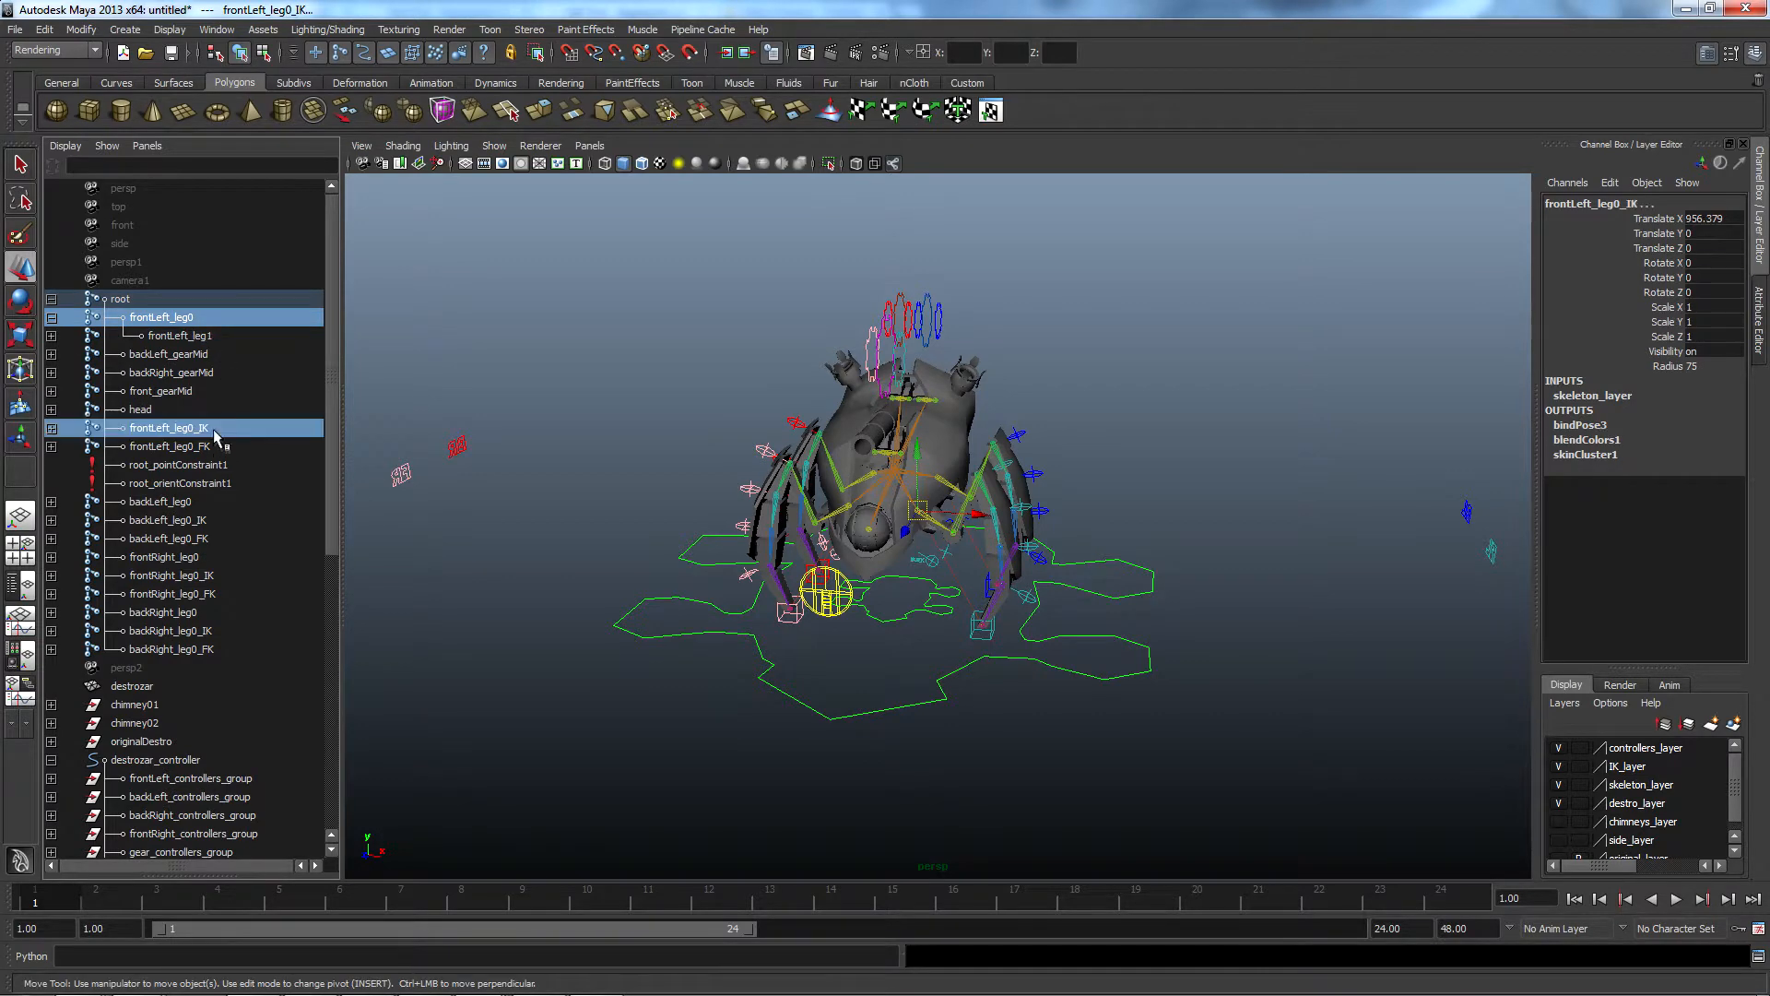
# Select frontLeft_IKFK_switch to see blendColors2 through blendColors7 among its outputs
pyautogui.click(173, 447)
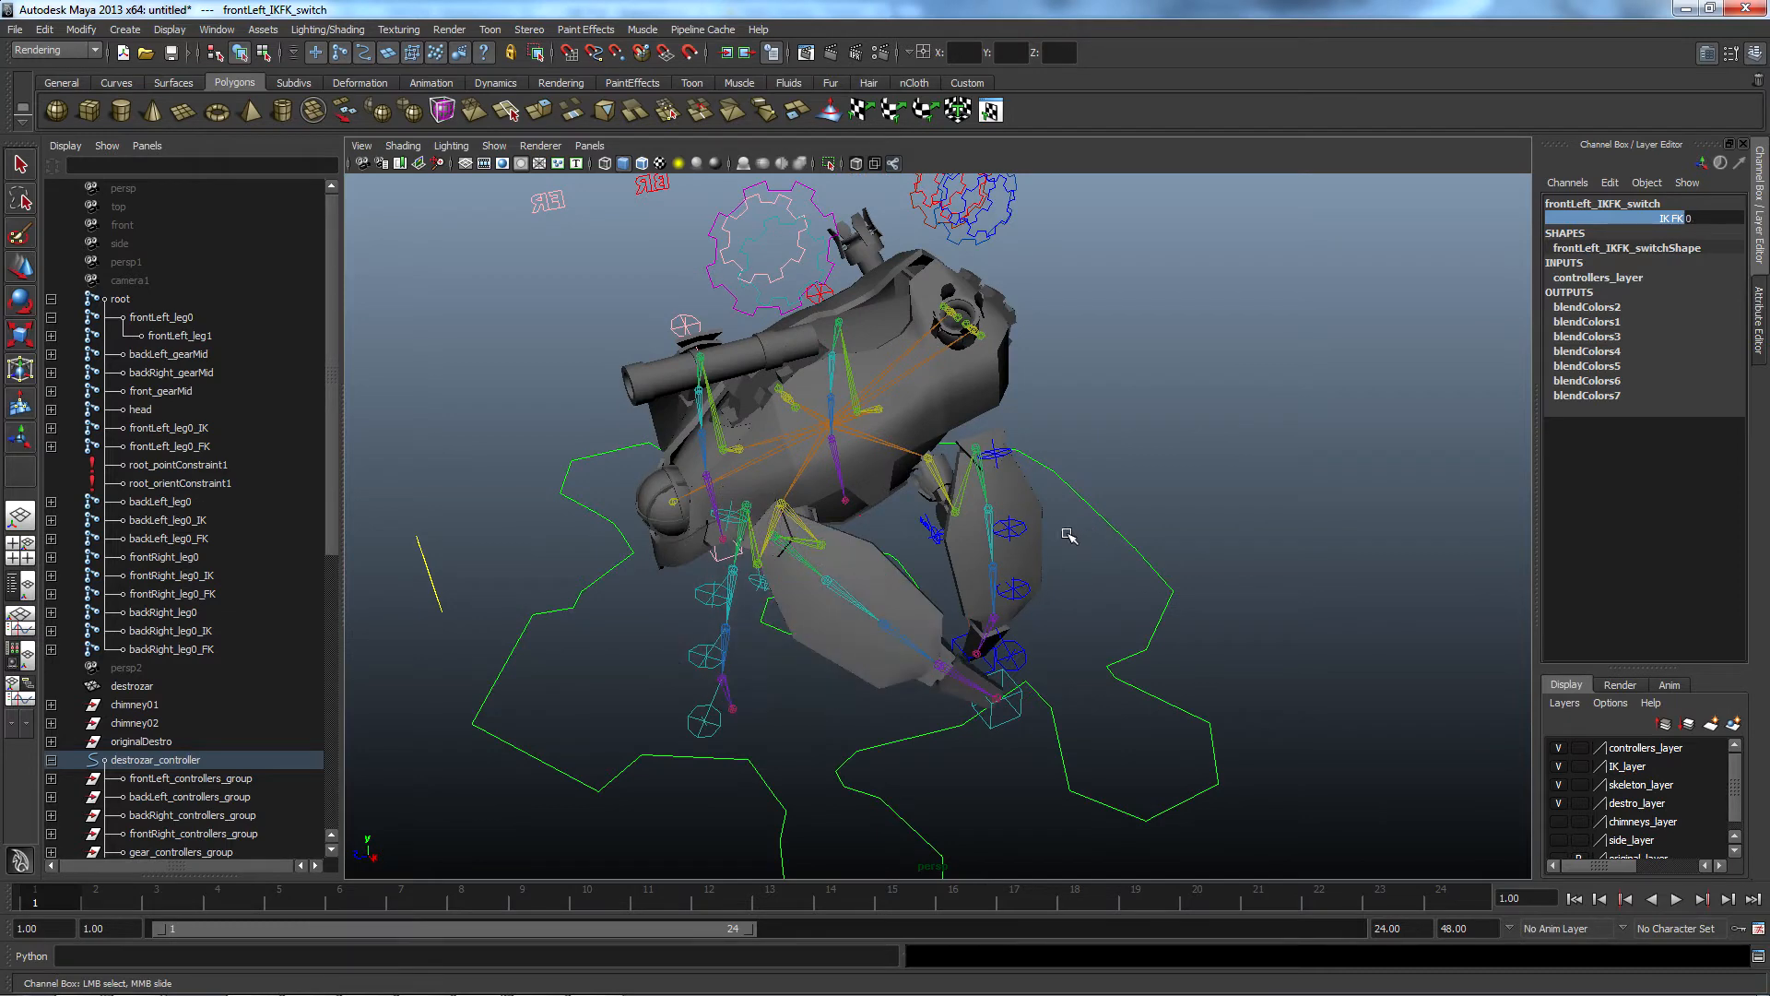
# Graph the leg node network in the Hypershade with blendColors29's input choices offered
pyautogui.click(994, 686)
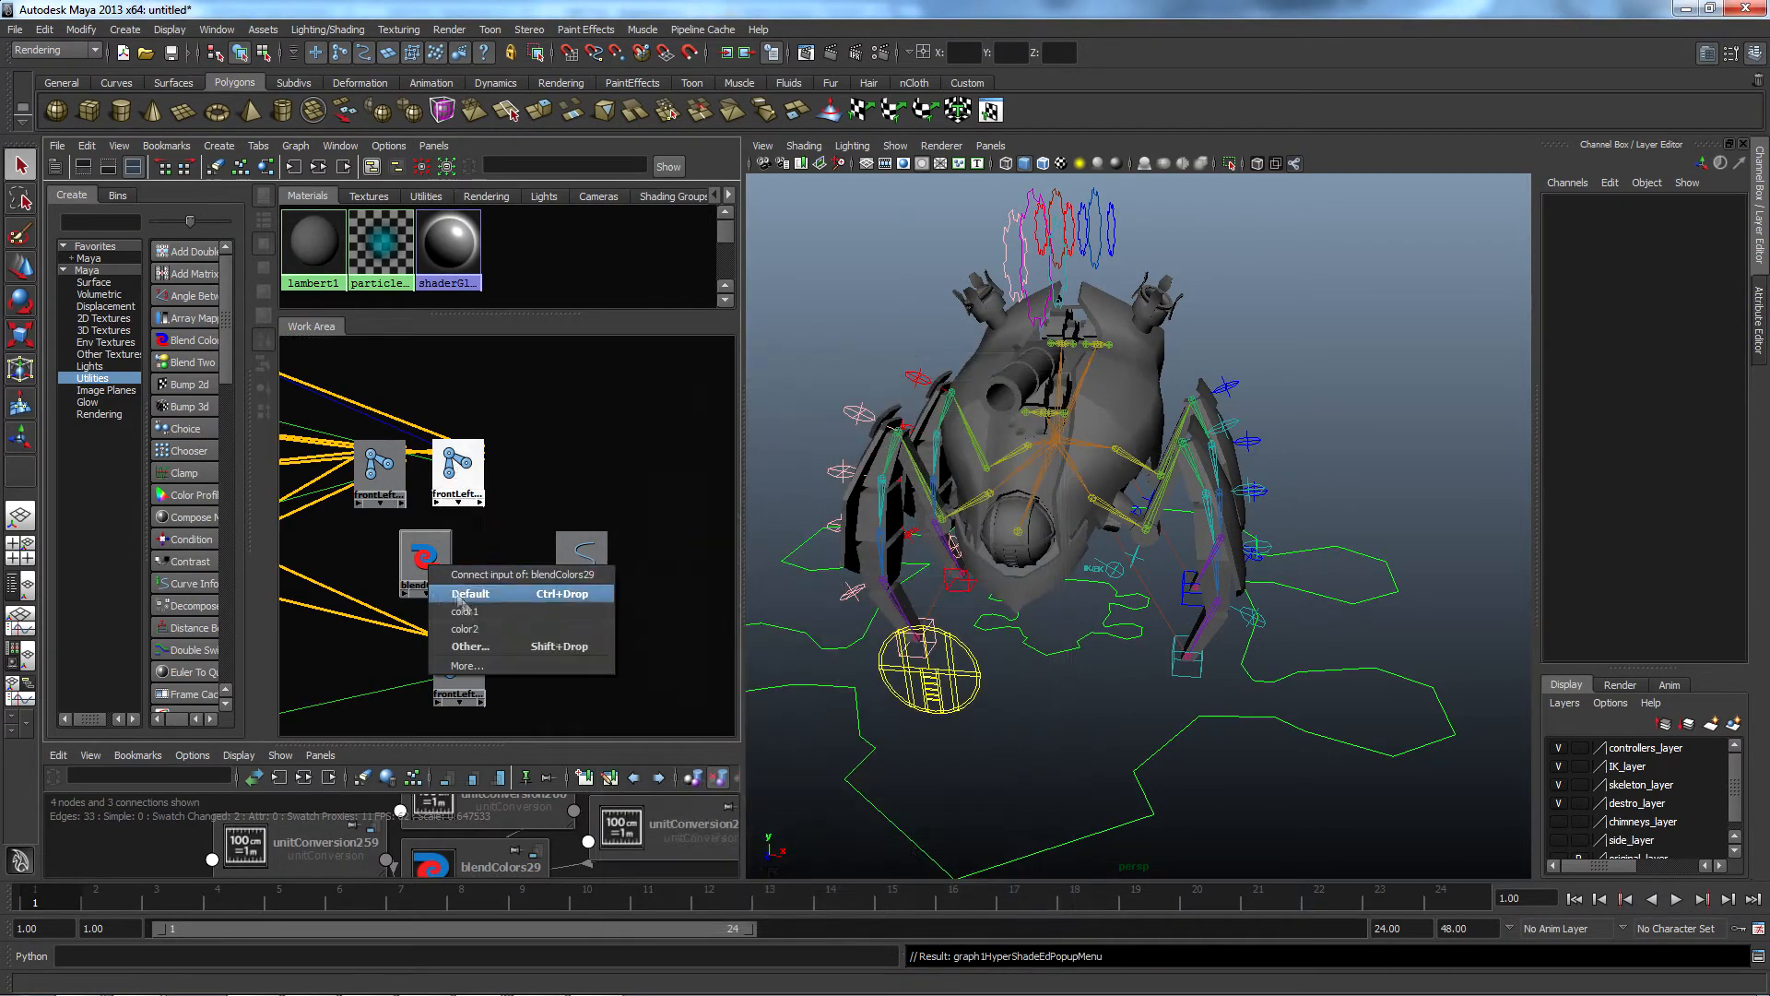
# Connect the switch's IK_FK attribute to blendColors29's blender, then select frontLeft_leg1_FK
pyautogui.click(470, 645)
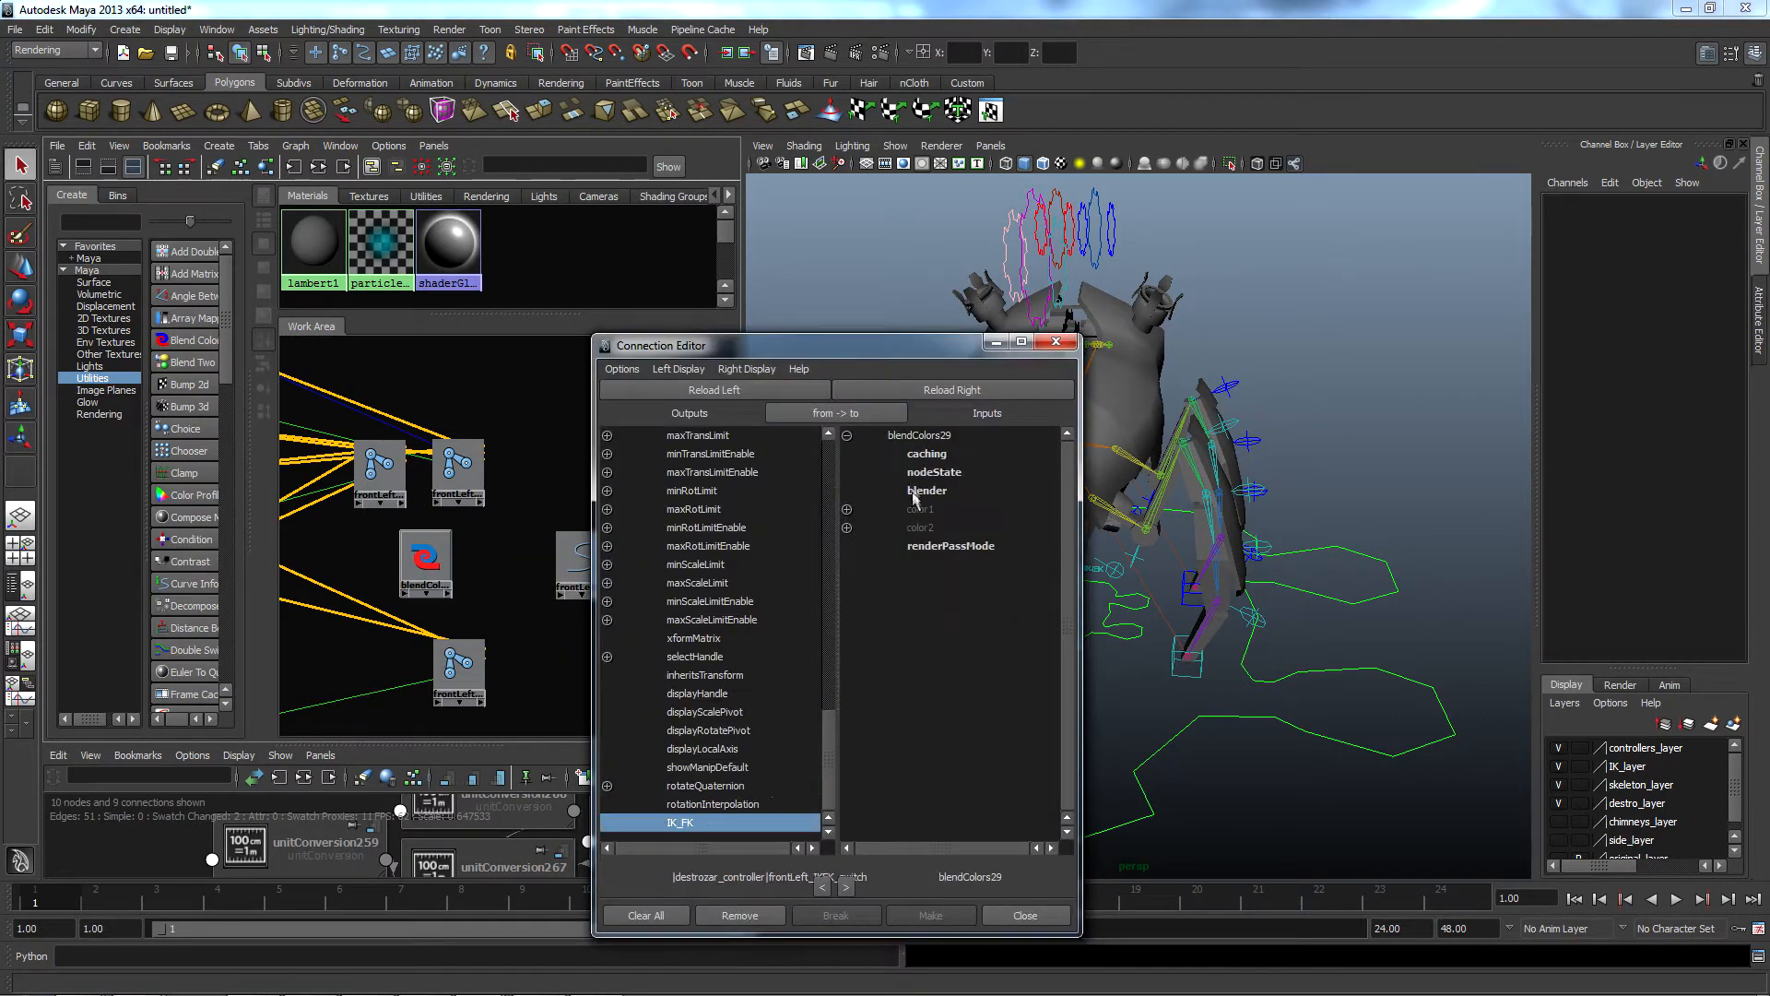
pyautogui.click(1023, 914)
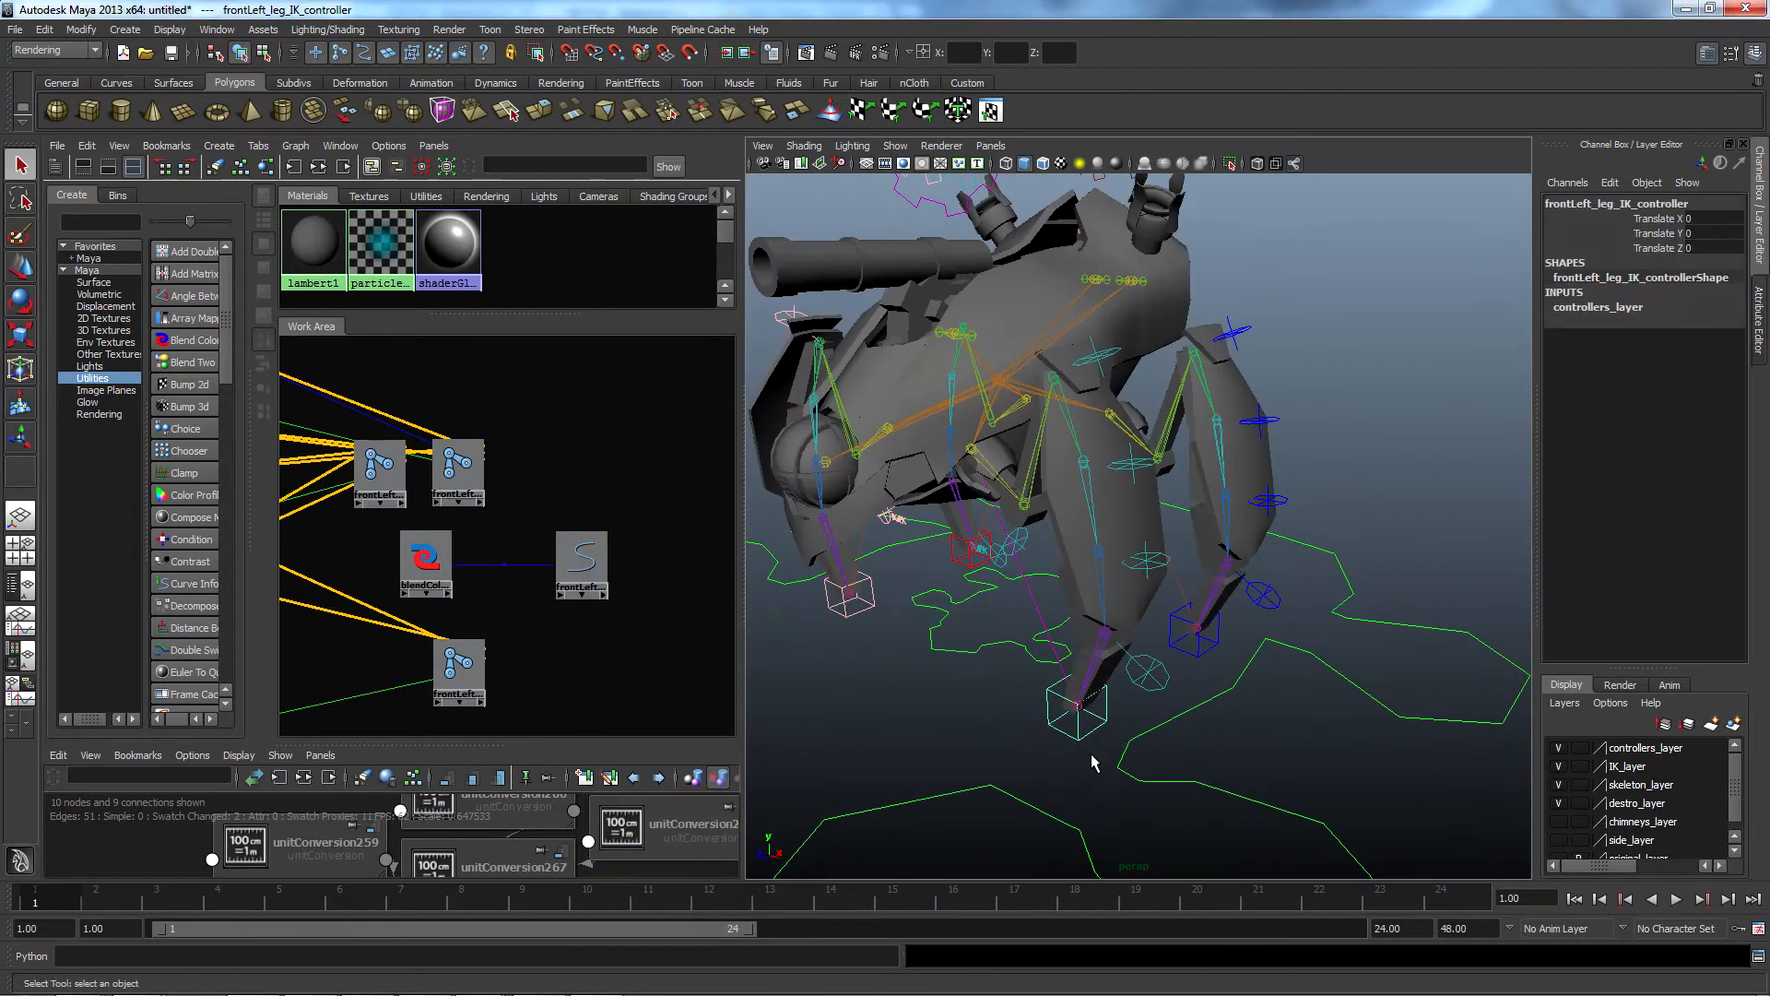
pyautogui.moveTo(1073, 706); pyautogui.dragTo(971, 840)
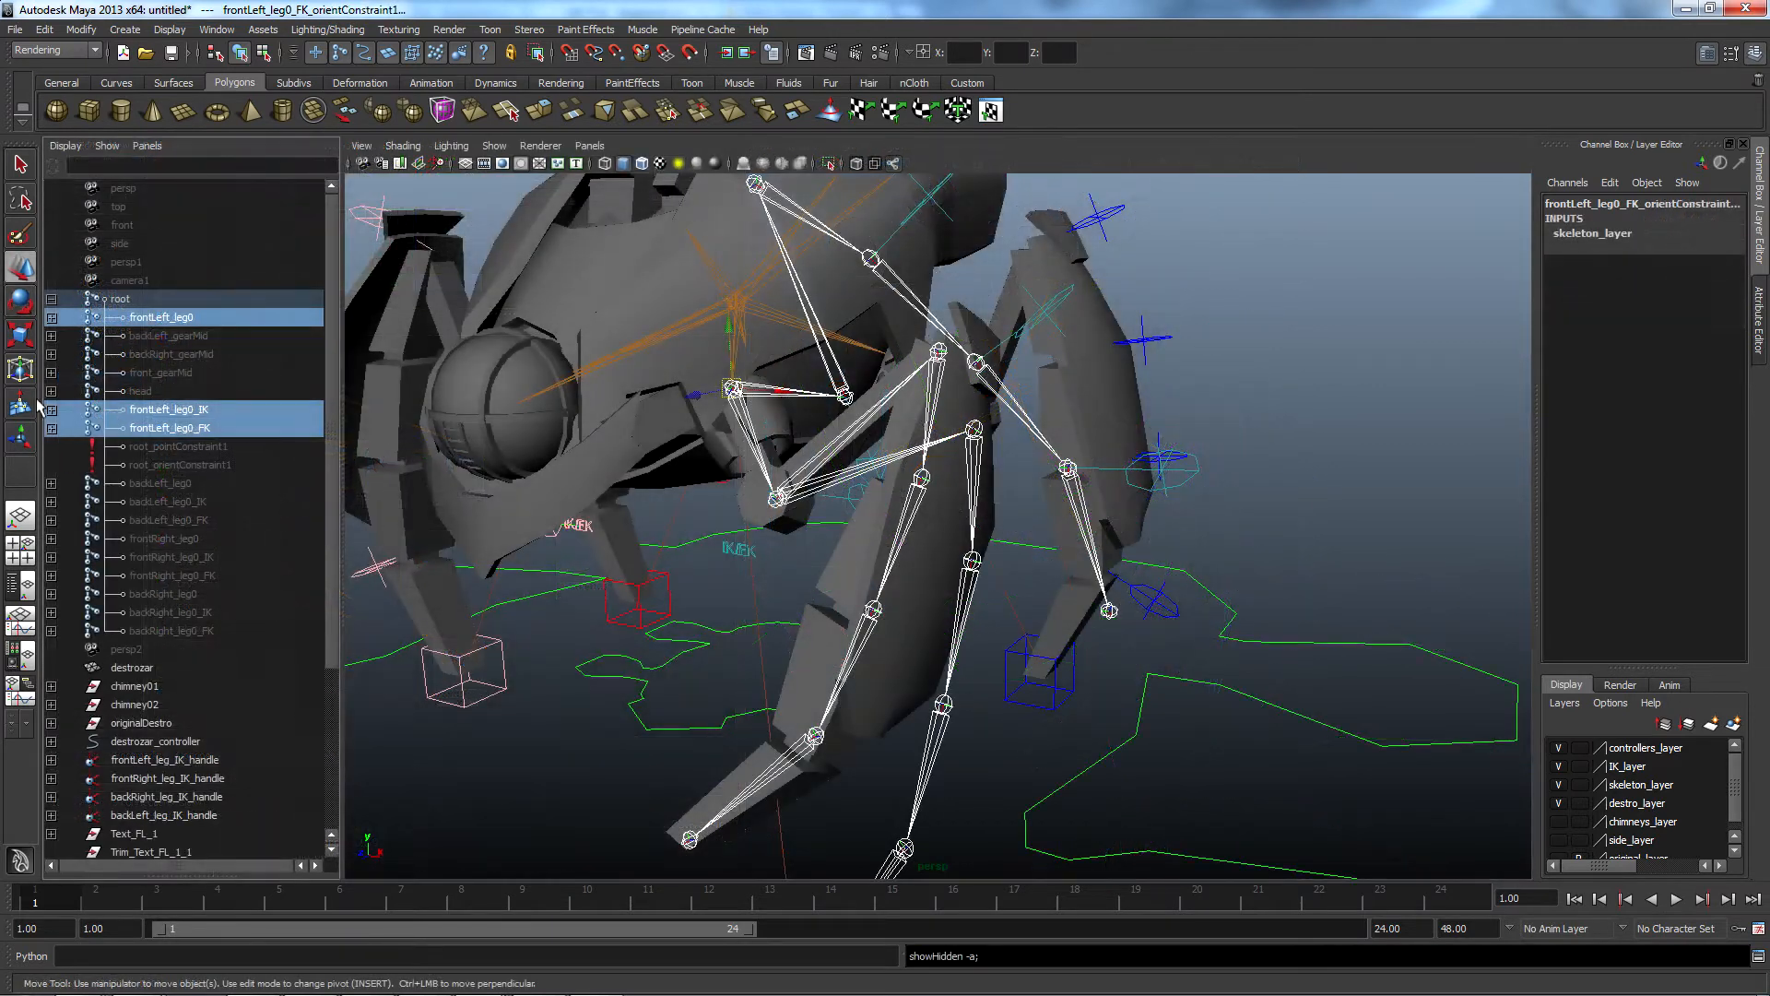
pyautogui.click(187, 481)
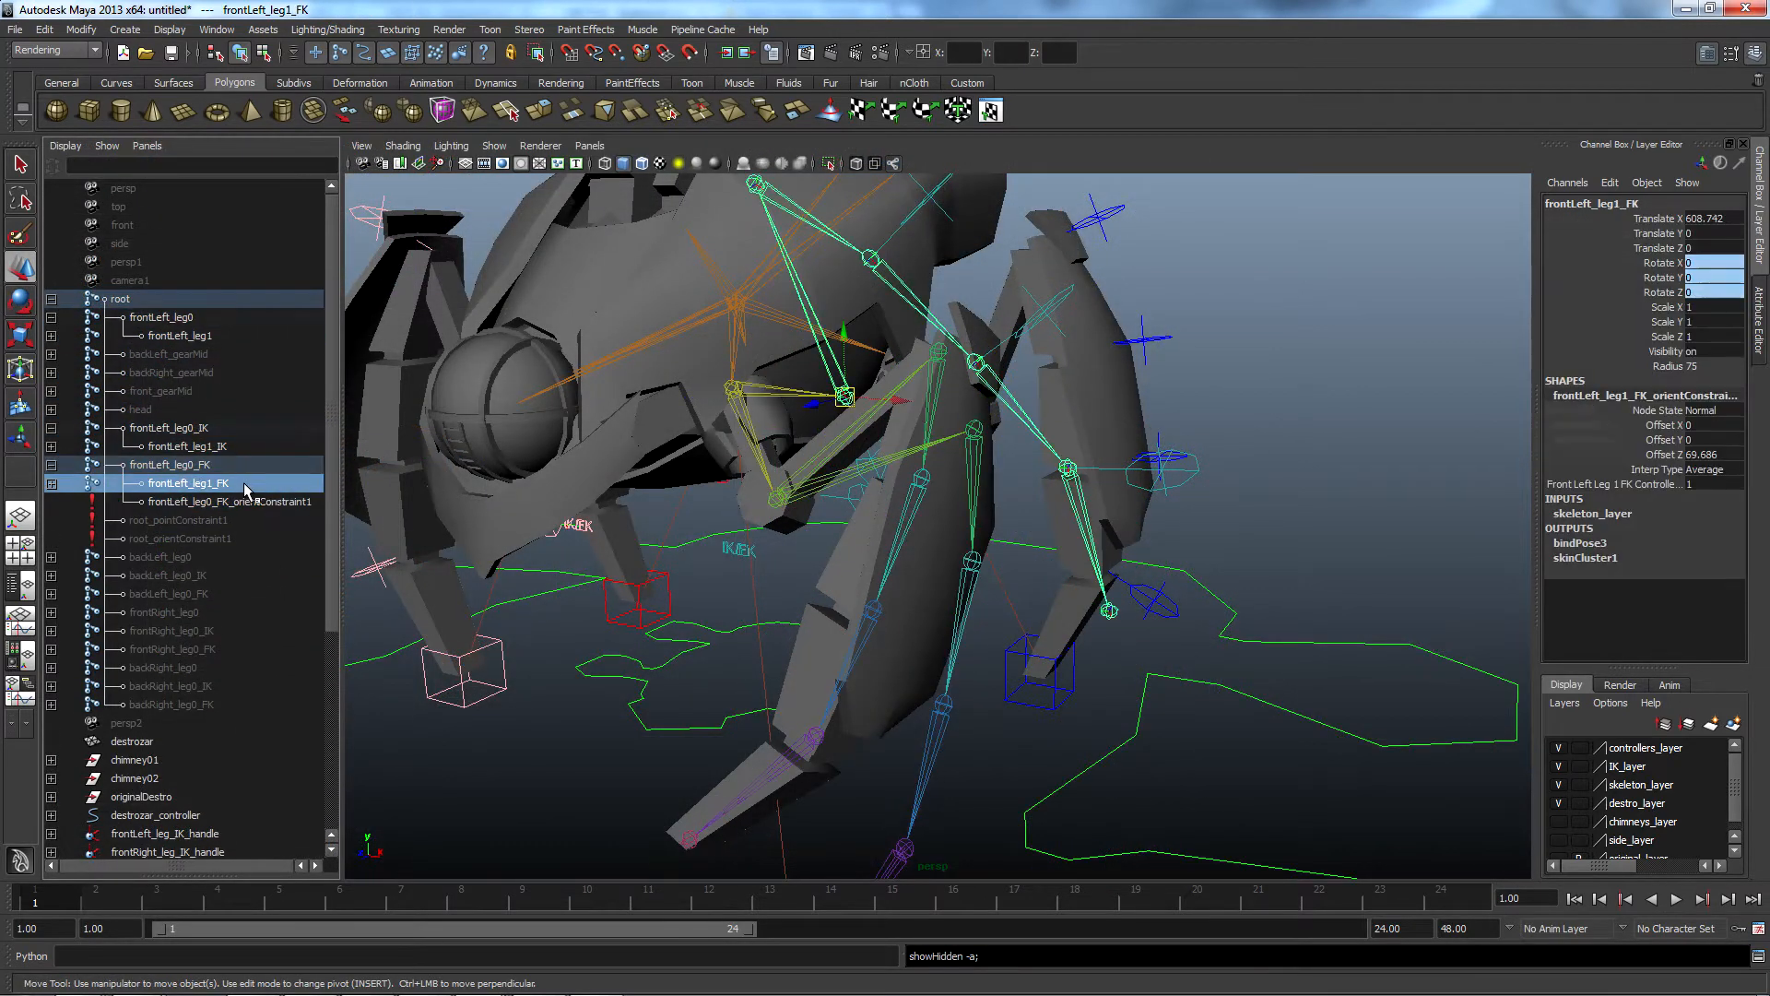